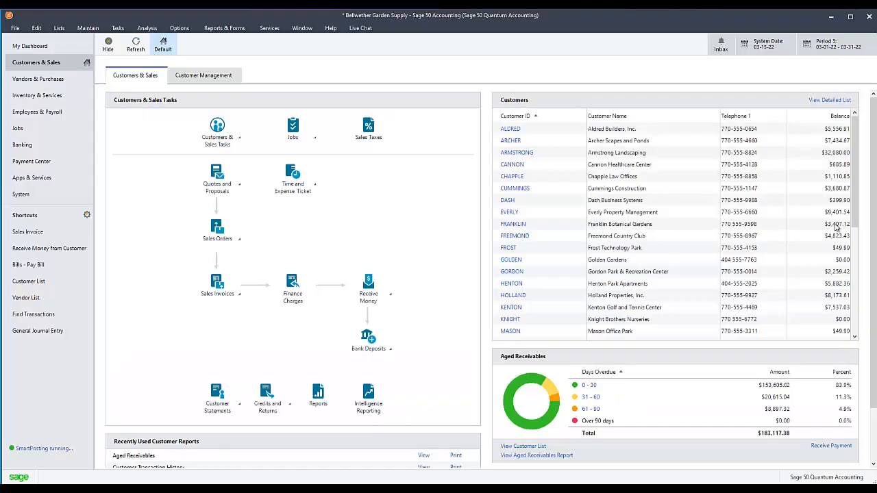
pyautogui.moveTo(410, 279)
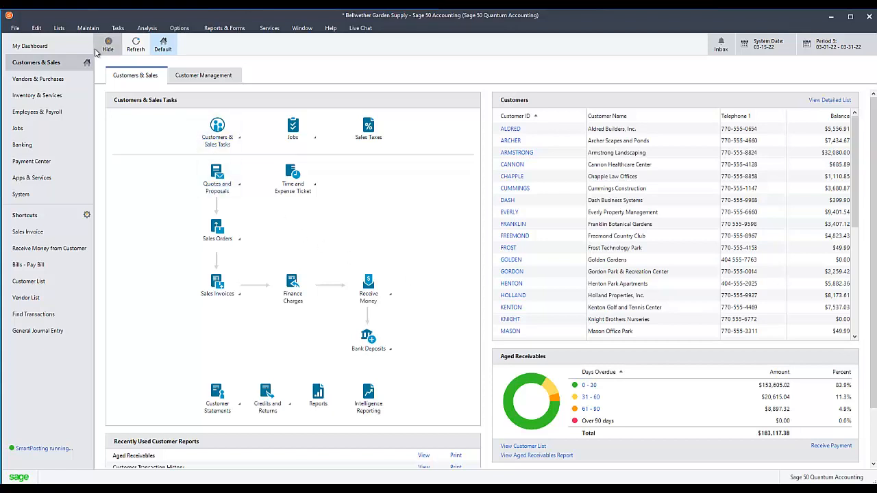
pyautogui.moveTo(88, 28)
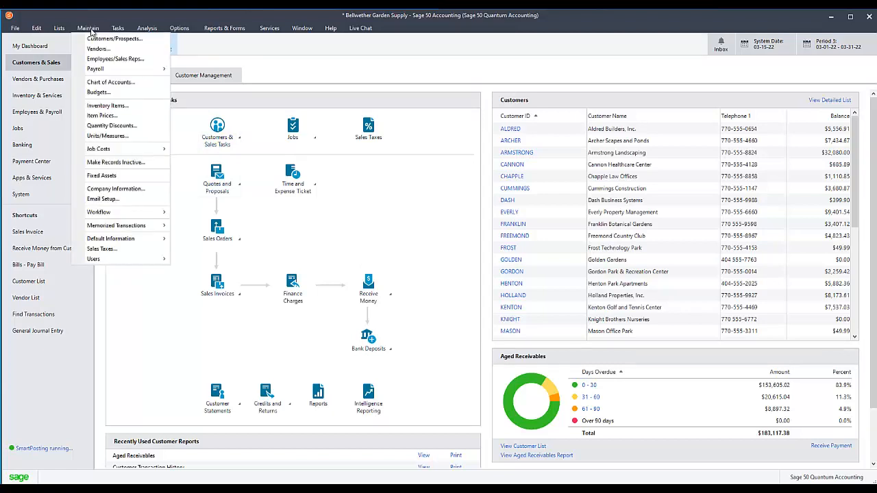
pyautogui.moveTo(115, 59)
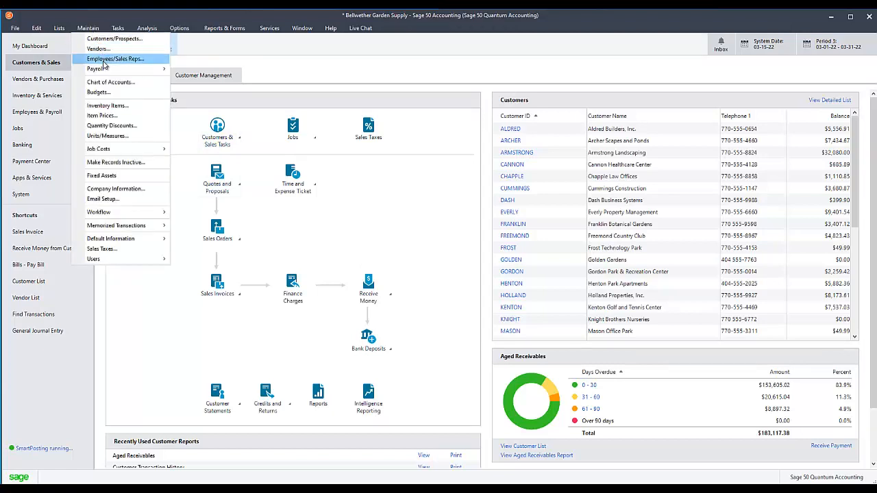
# Open Maintain Vendors from the Maintain menu.
pyautogui.click(98, 49)
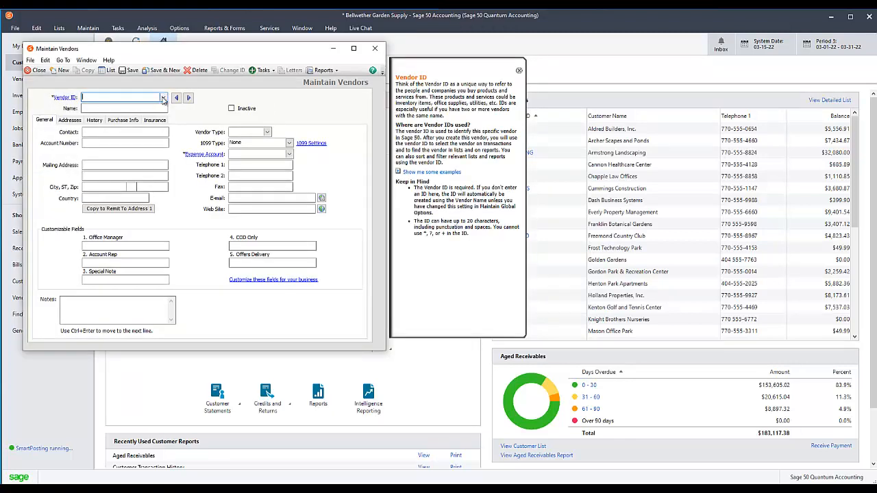
# Load vendor AKERSON (Akerson Distribution) and clear its SUPPLY vendor type.
pyautogui.click(164, 98)
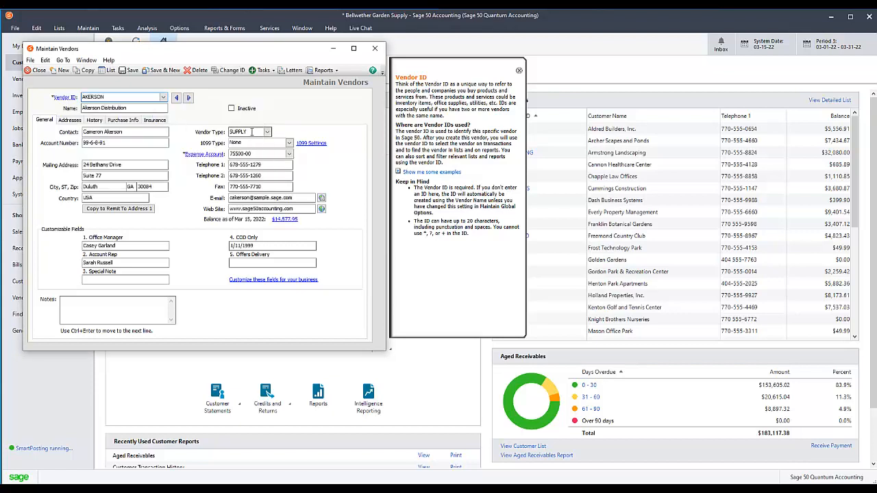
pyautogui.click(247, 132)
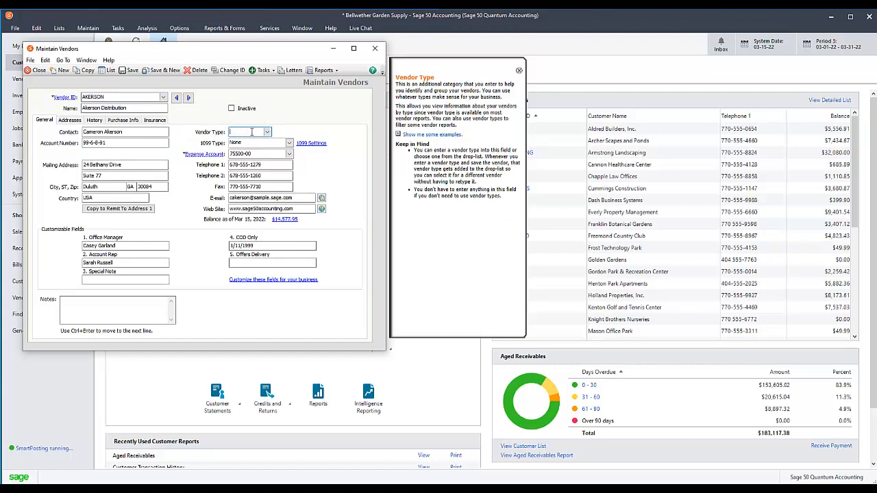
# Enter RESELLER as Akerson Distribution's vendor type and save the record.
pyautogui.click(267, 132)
pyautogui.write('RESELLER')
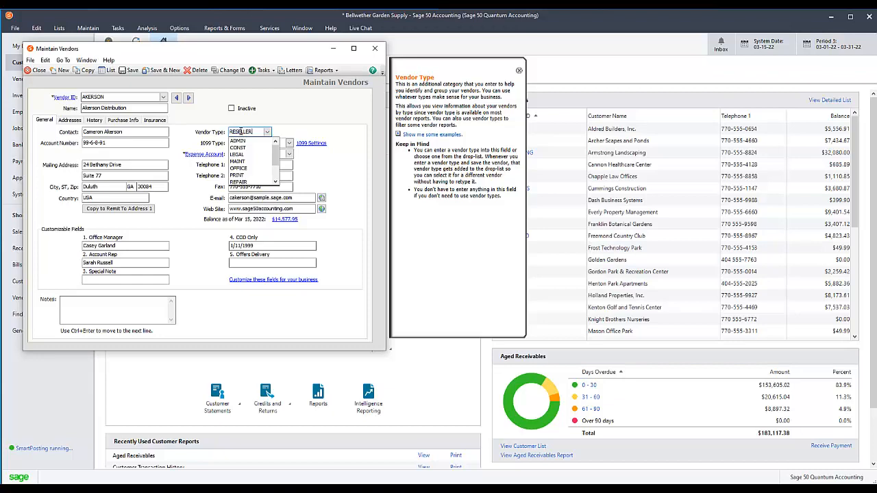
pyautogui.click(259, 142)
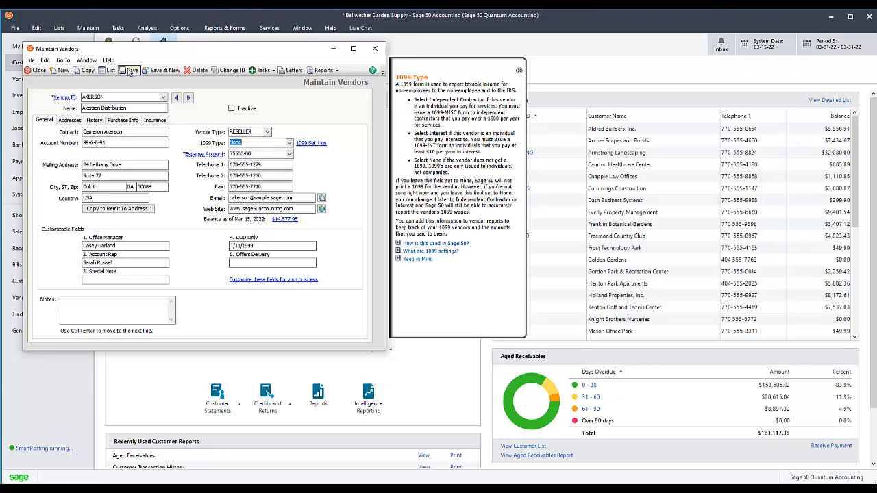
pyautogui.moveTo(130, 70)
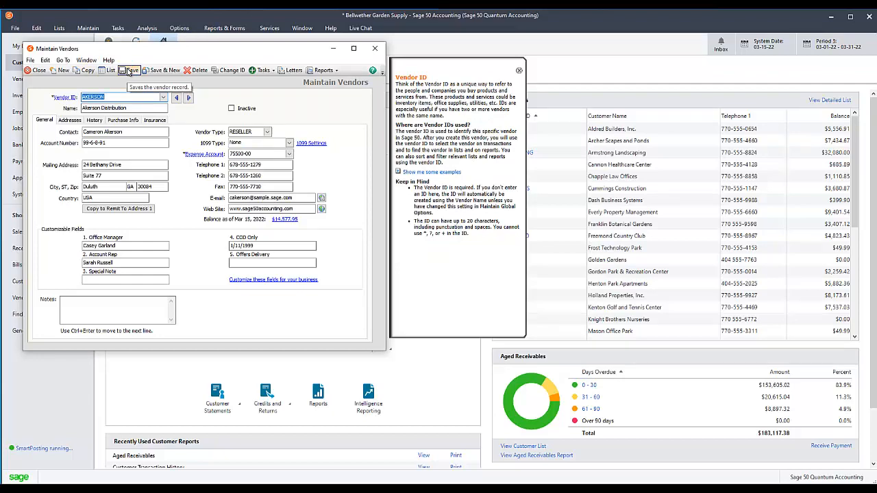
pyautogui.click(375, 48)
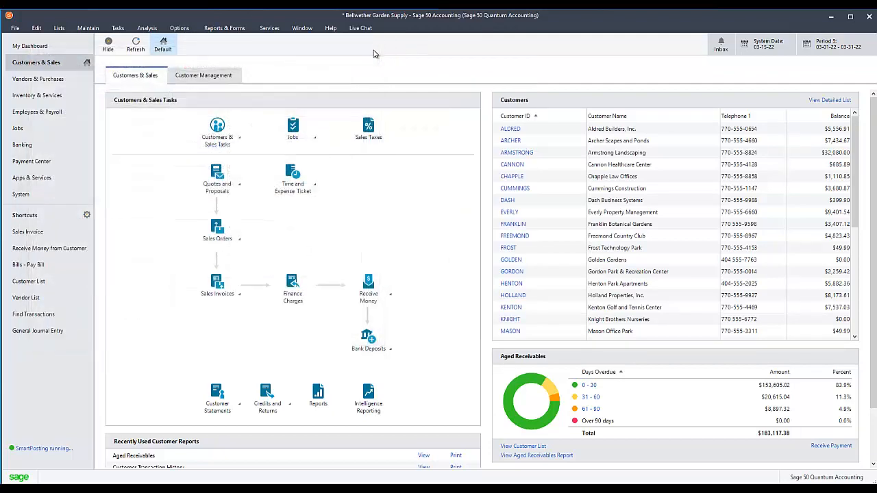